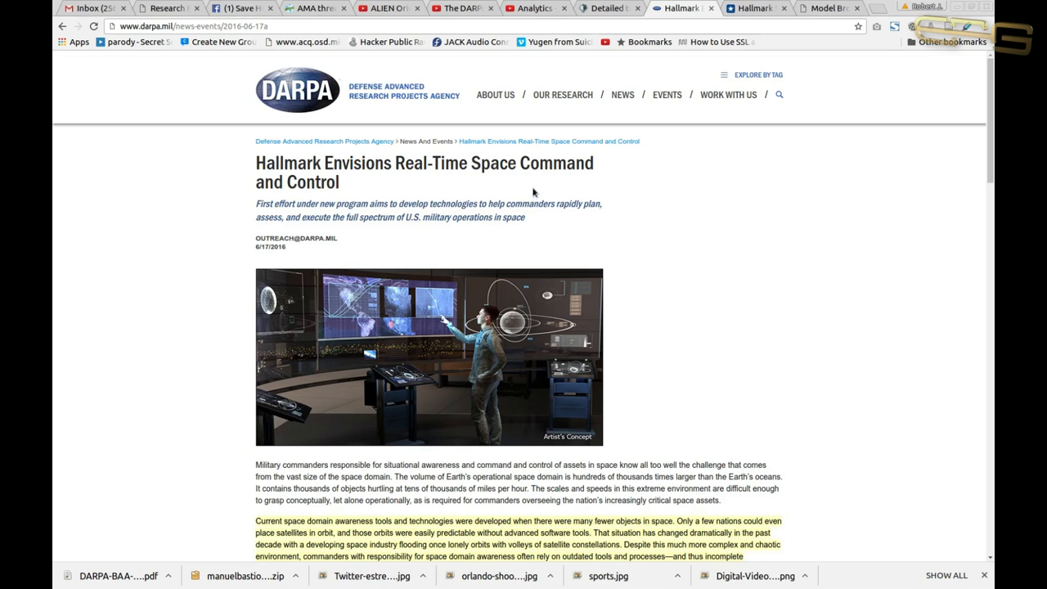
mouse_move(697, 244)
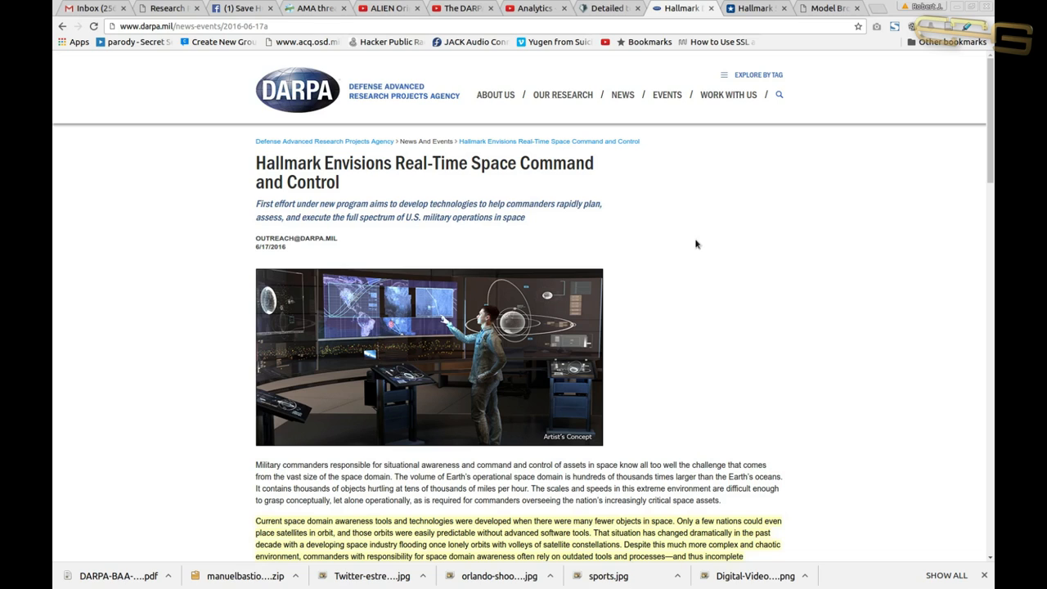
mouse_move(700, 248)
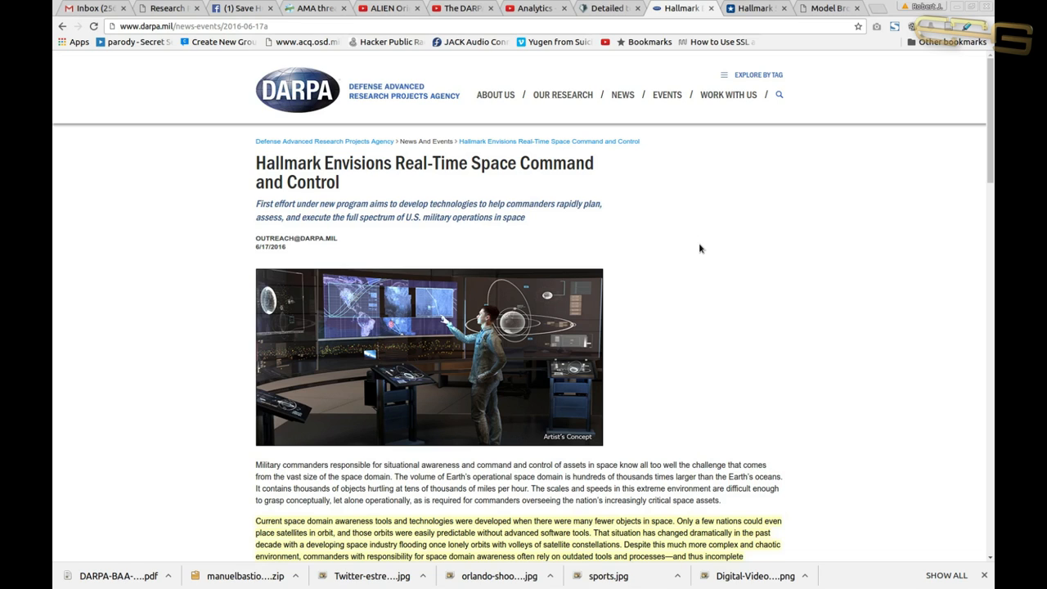
mouse_move(699, 243)
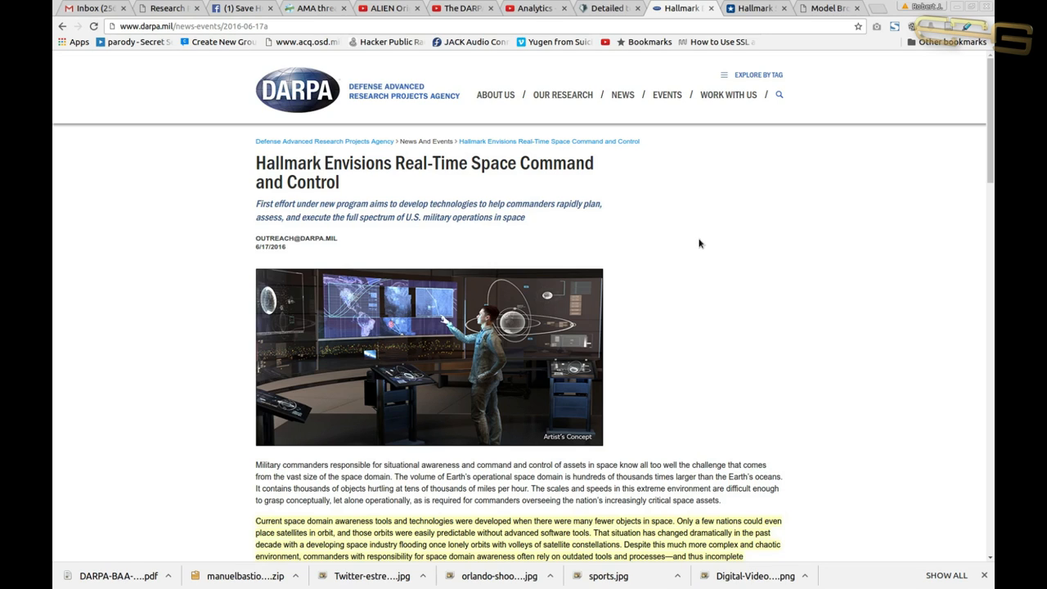
mouse_move(695, 267)
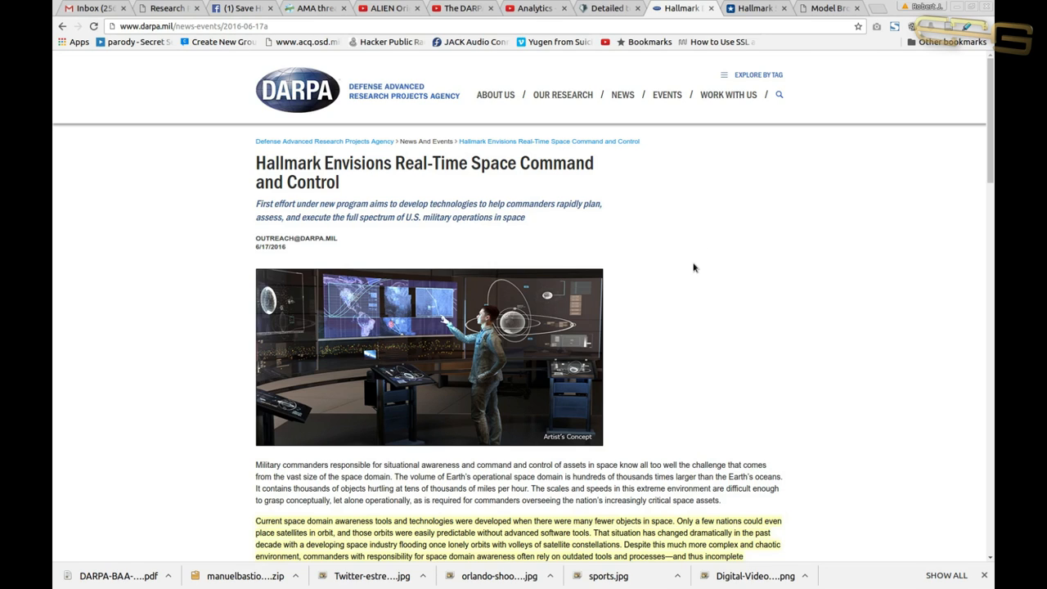
mouse_move(695, 274)
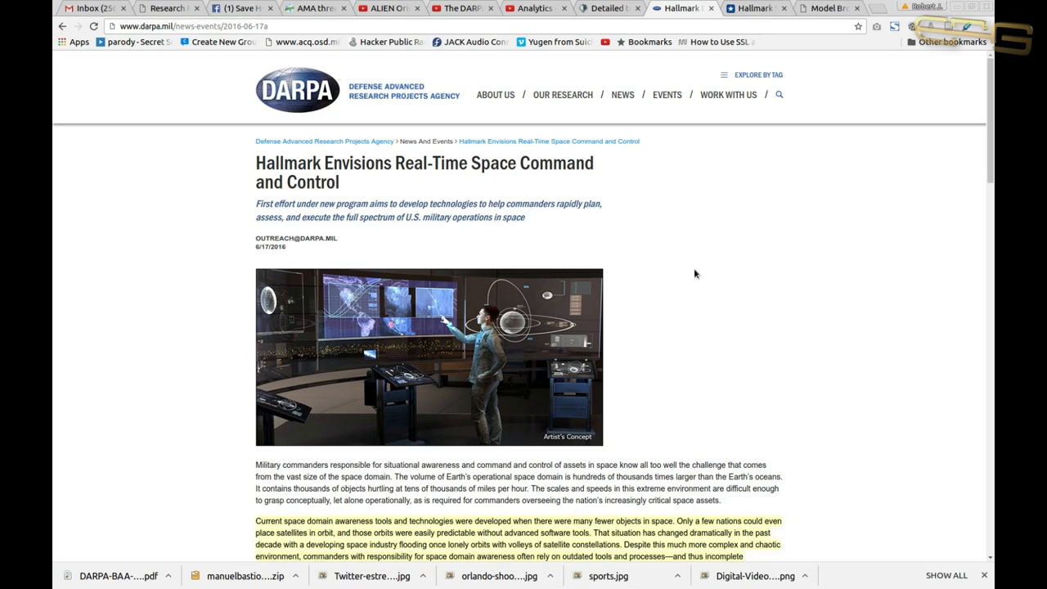
mouse_move(693, 276)
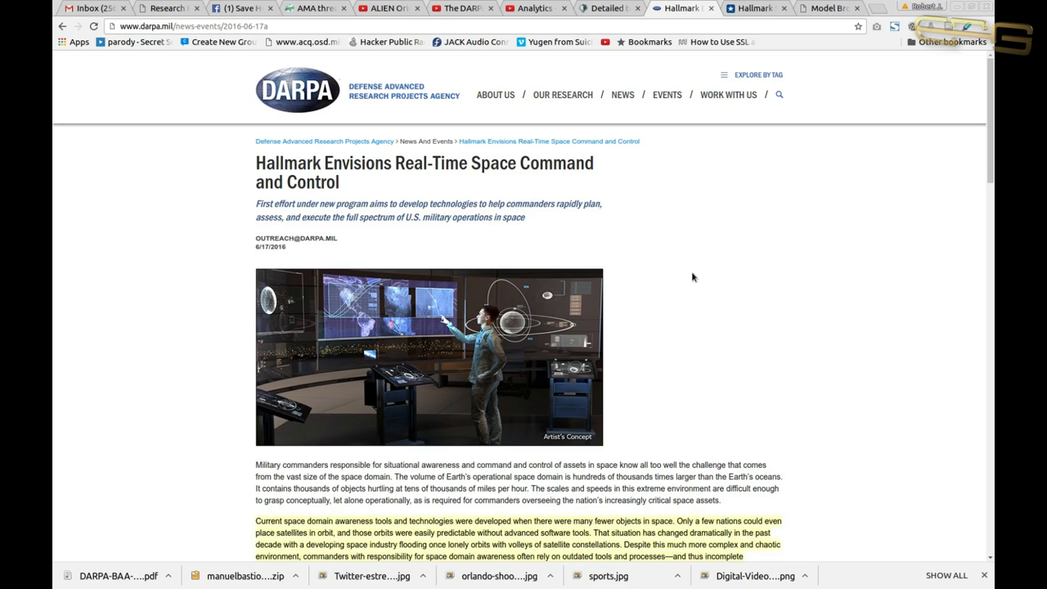
mouse_move(695, 282)
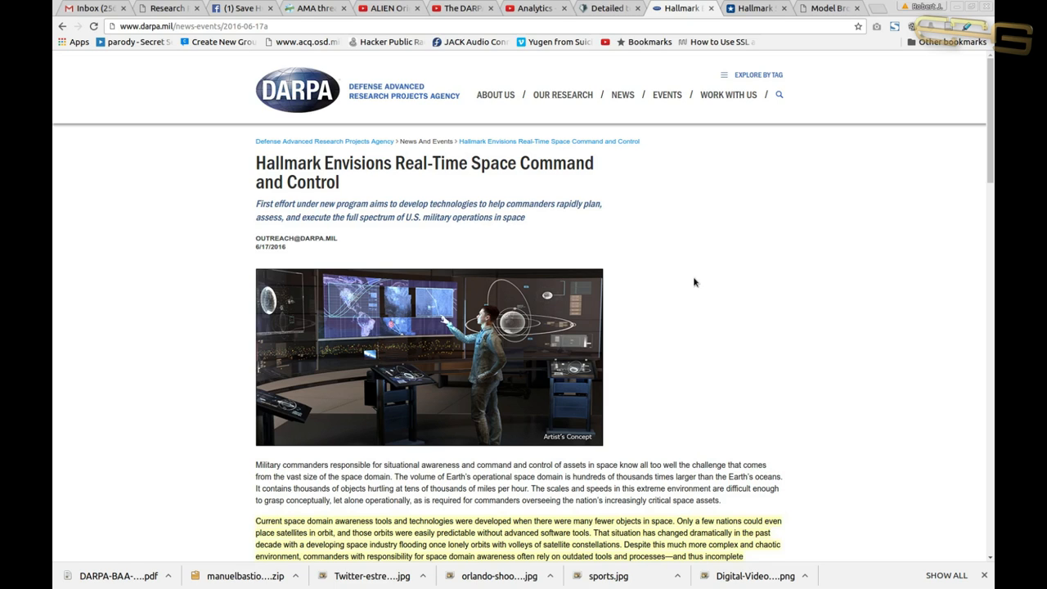
mouse_move(731, 266)
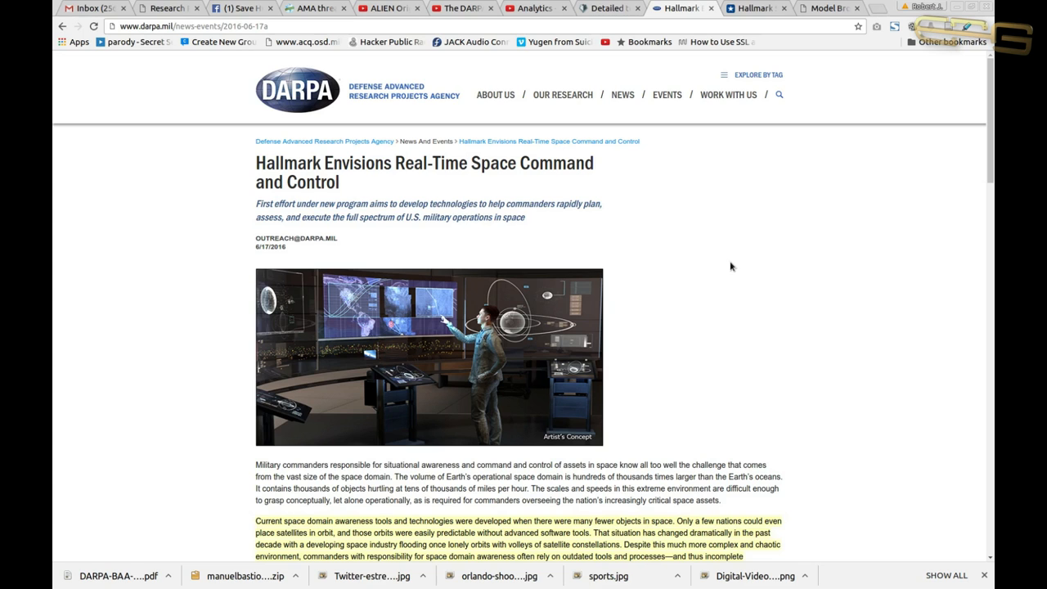
Scroll the DARPA article to the paragraphs on Hallmark-ST and the SEAC testbed.
scroll("down", 3)
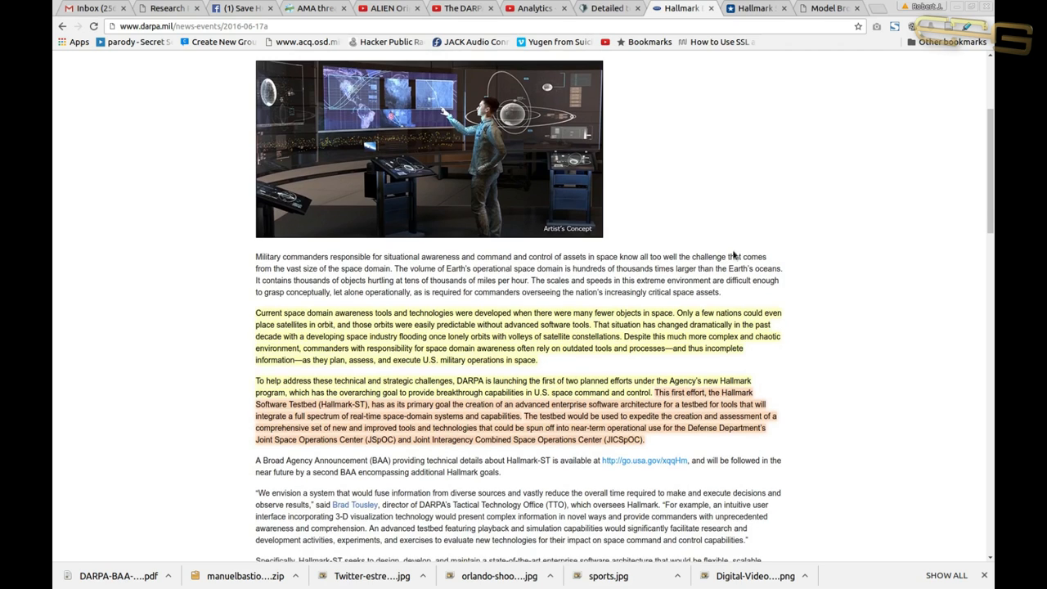
mouse_move(776, 243)
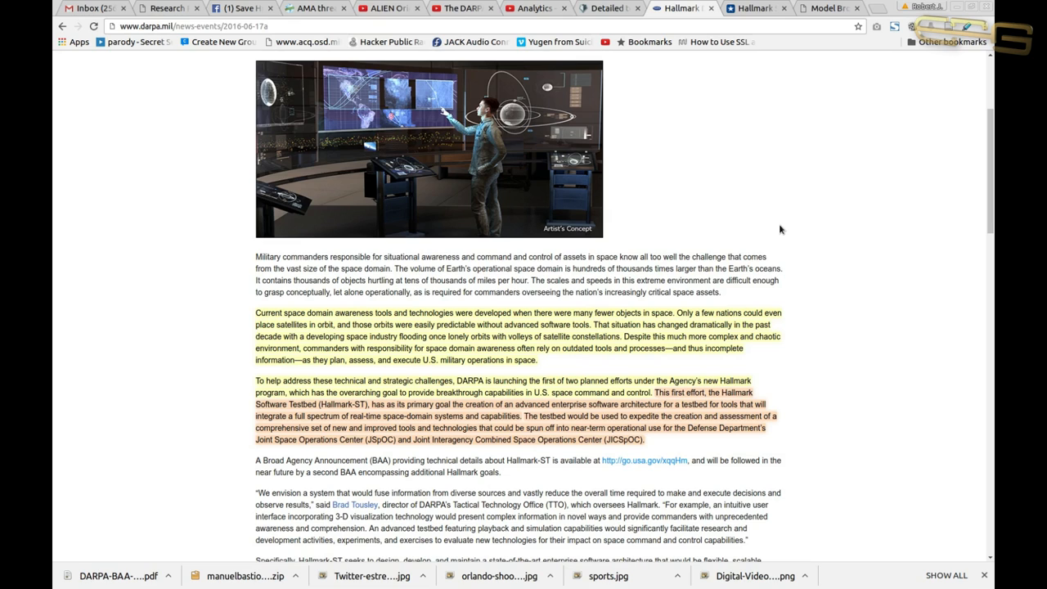
mouse_move(838, 322)
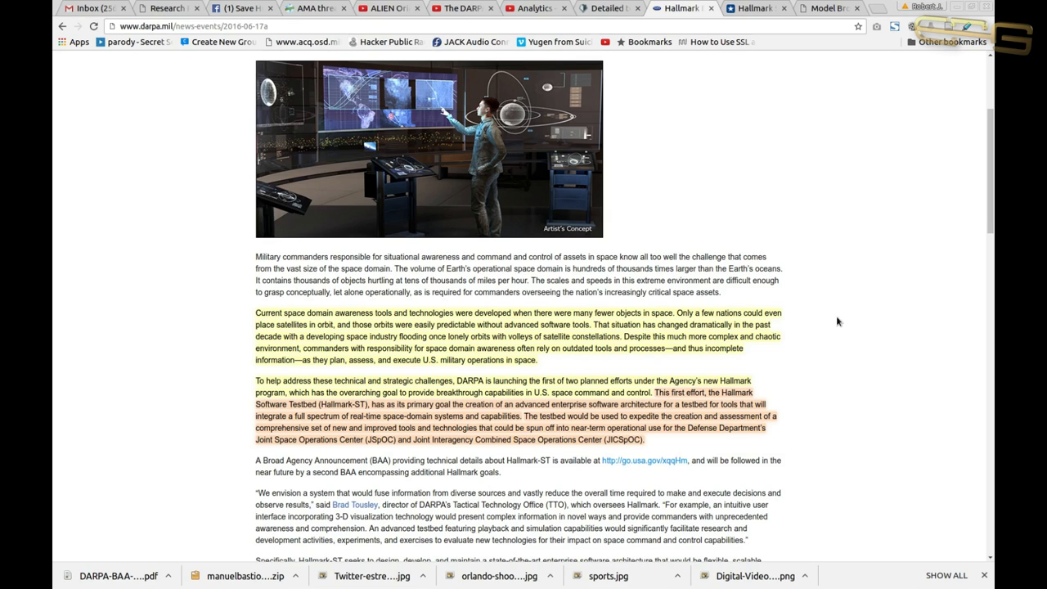
mouse_move(839, 319)
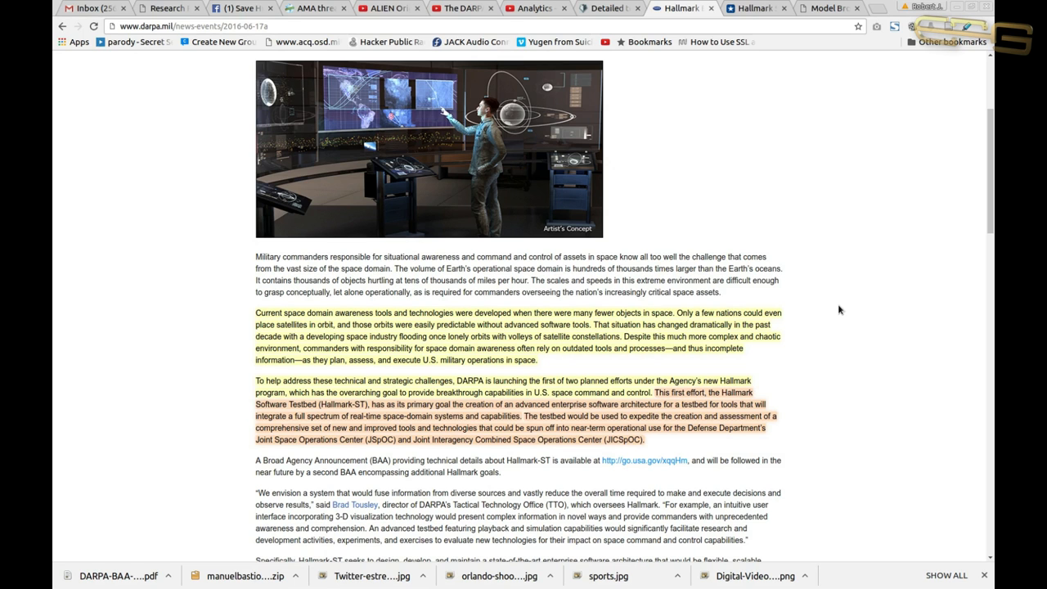
scroll("down", 3)
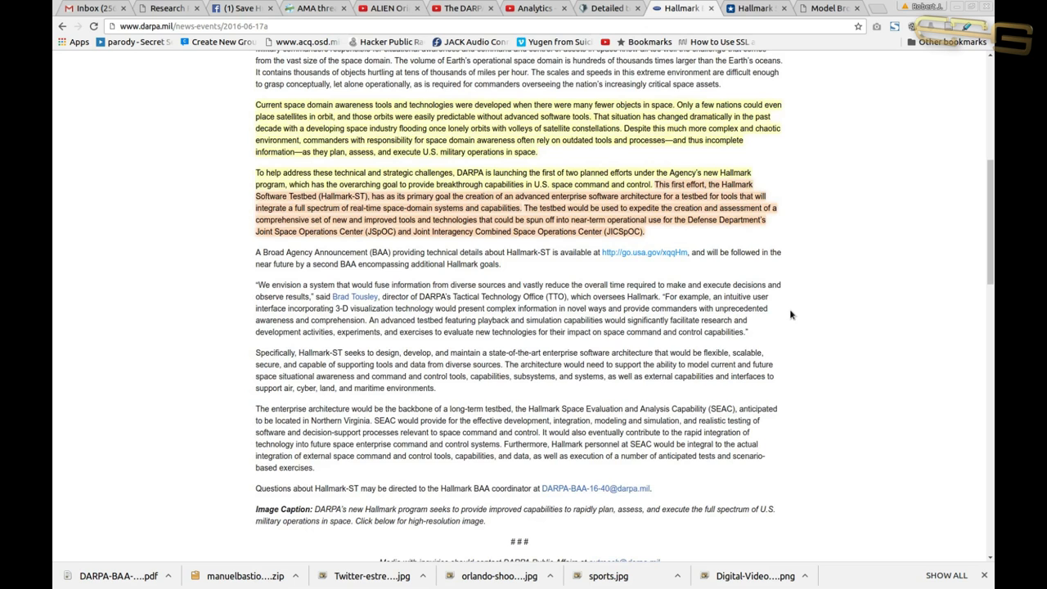
scroll("up", 3)
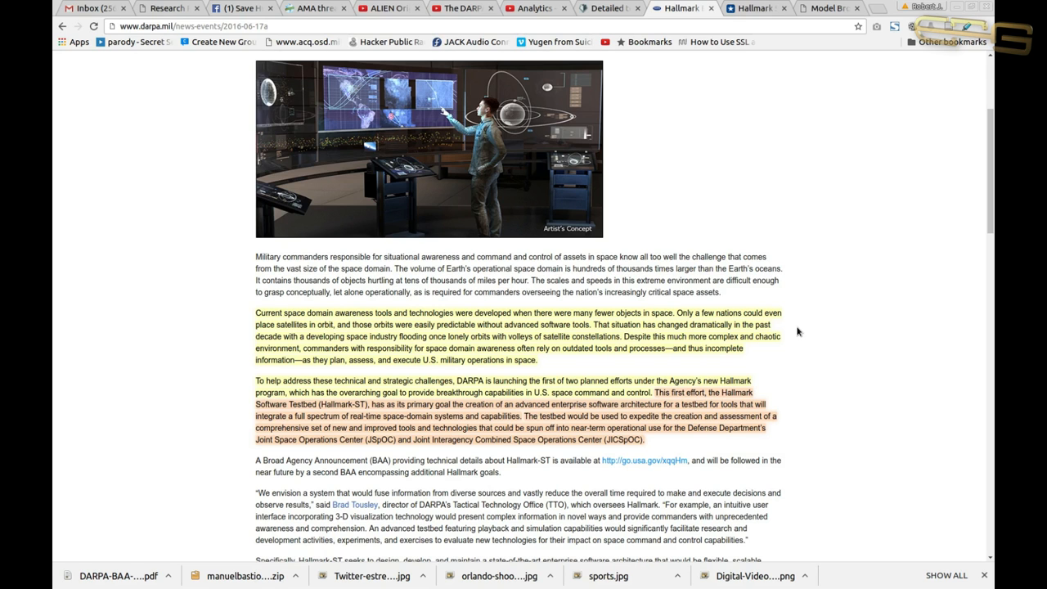
mouse_move(734, 256)
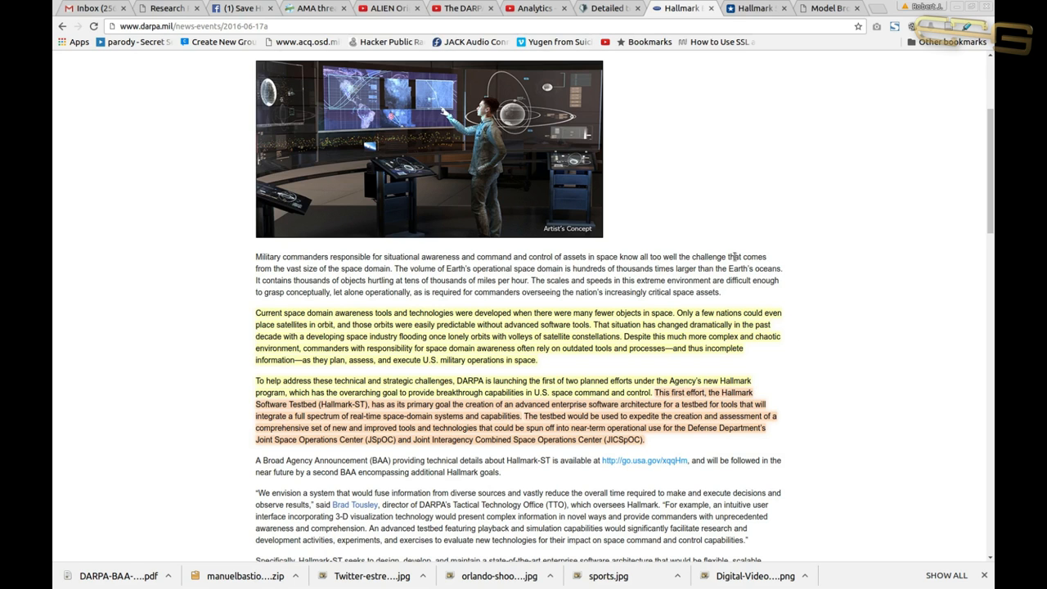
Scroll to the go.usa.gov link for the DARPA-BAA-16-40 Hallmark-ST solicitation.
scroll("down", 3)
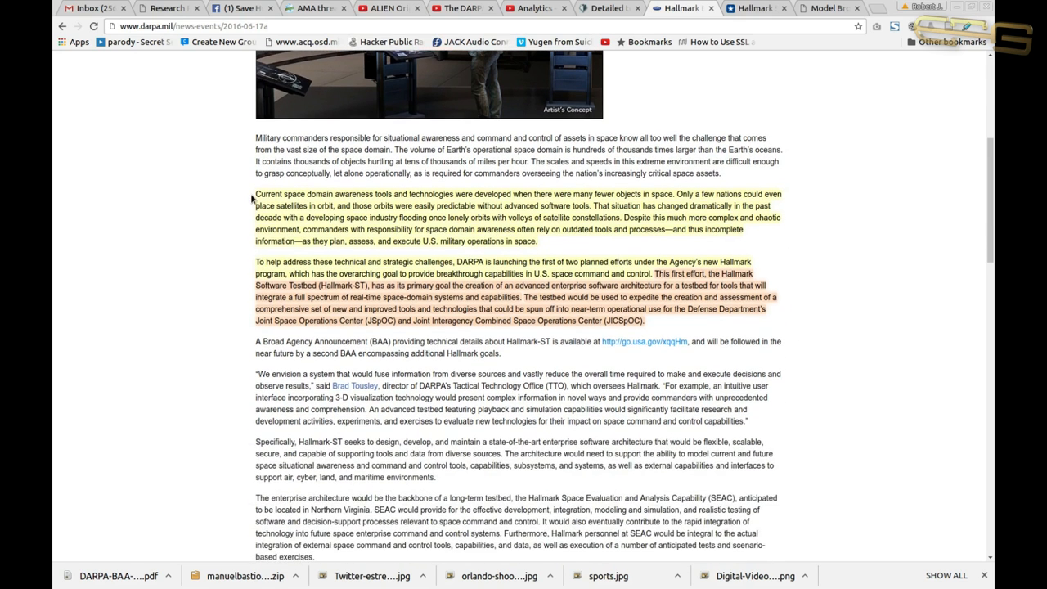
scroll("down", 3)
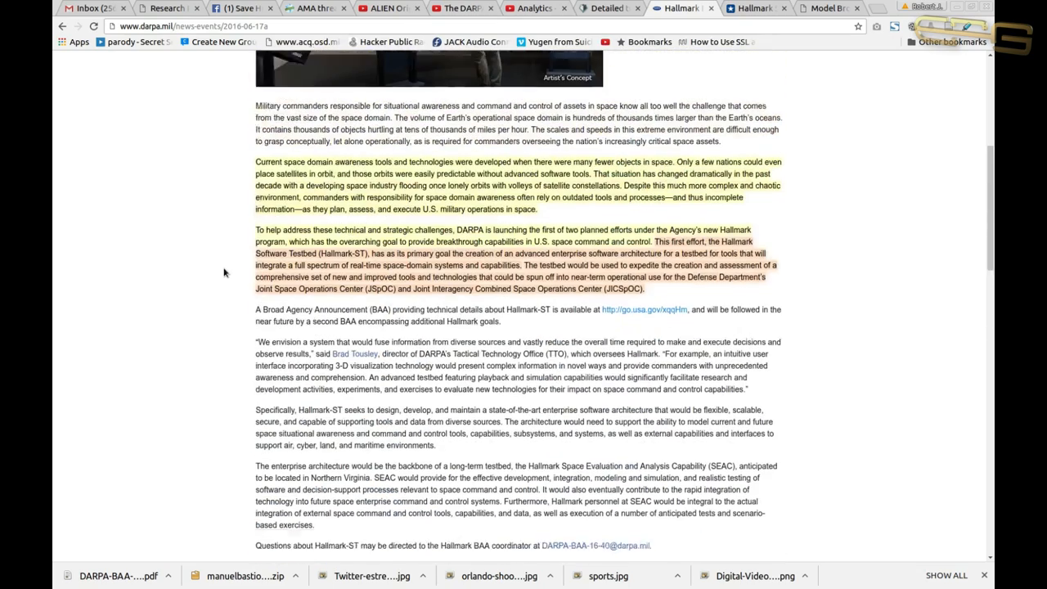
scroll("down", 3)
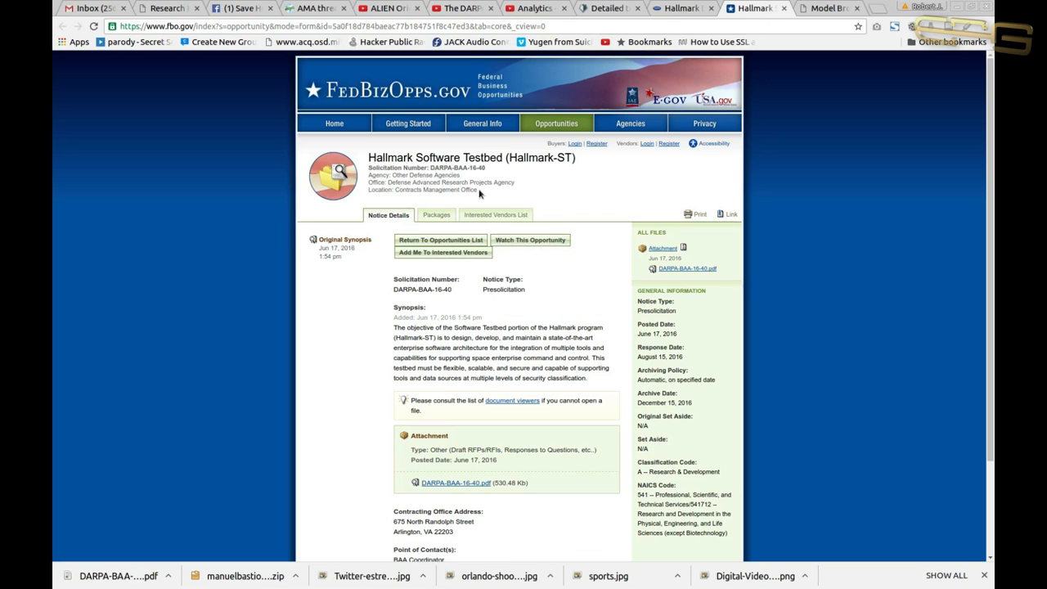
mouse_move(546, 180)
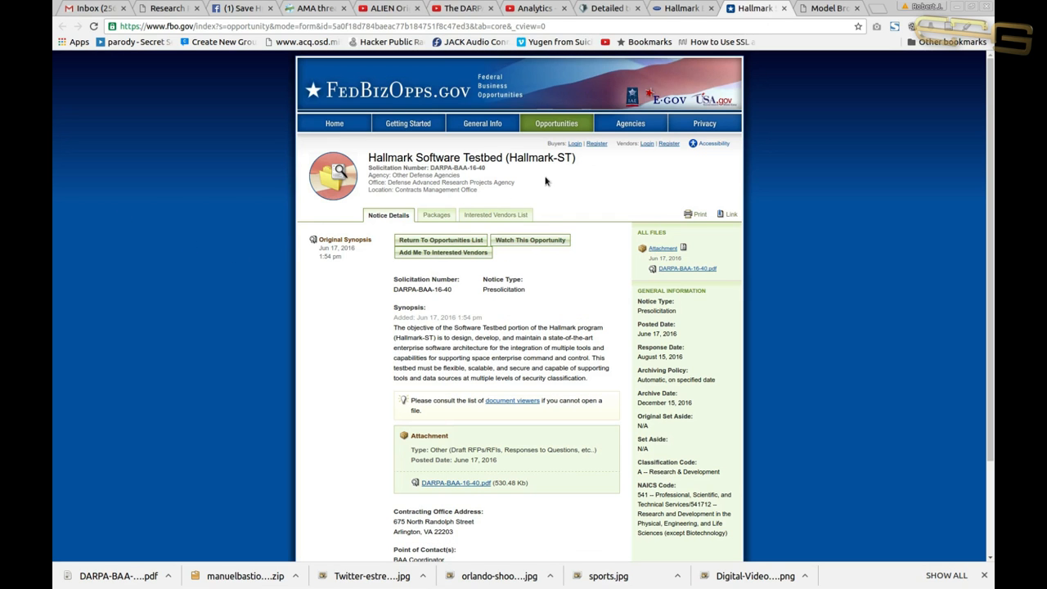
scroll("down", 3)
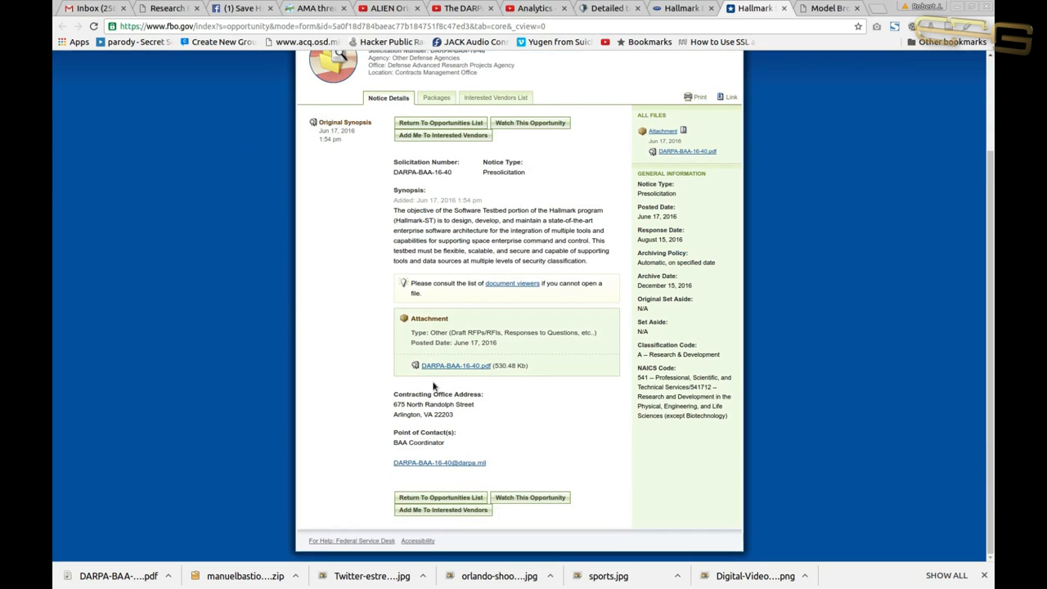
scroll("up", 3)
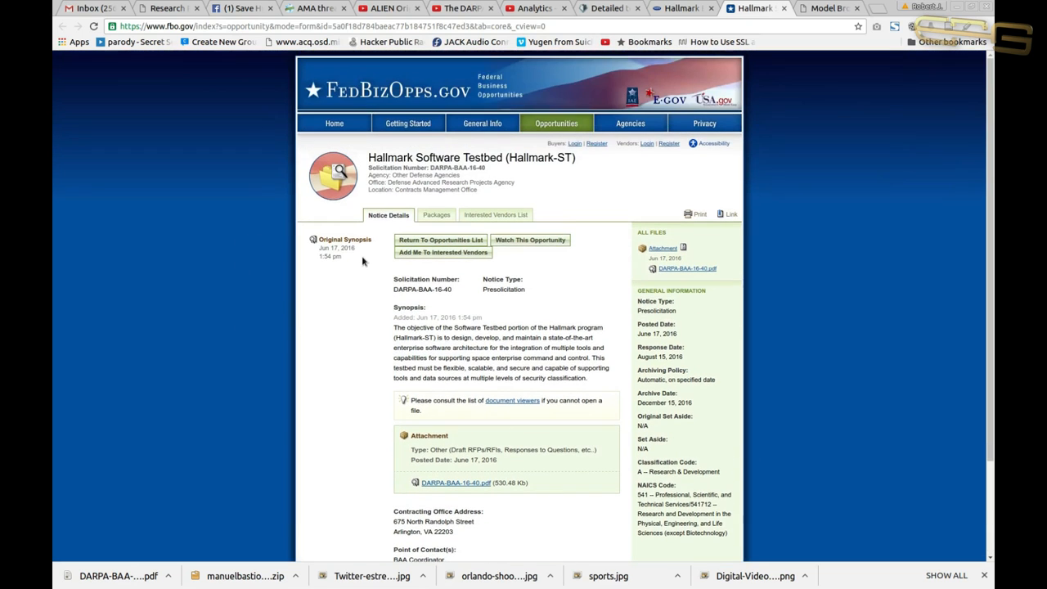
mouse_move(436, 214)
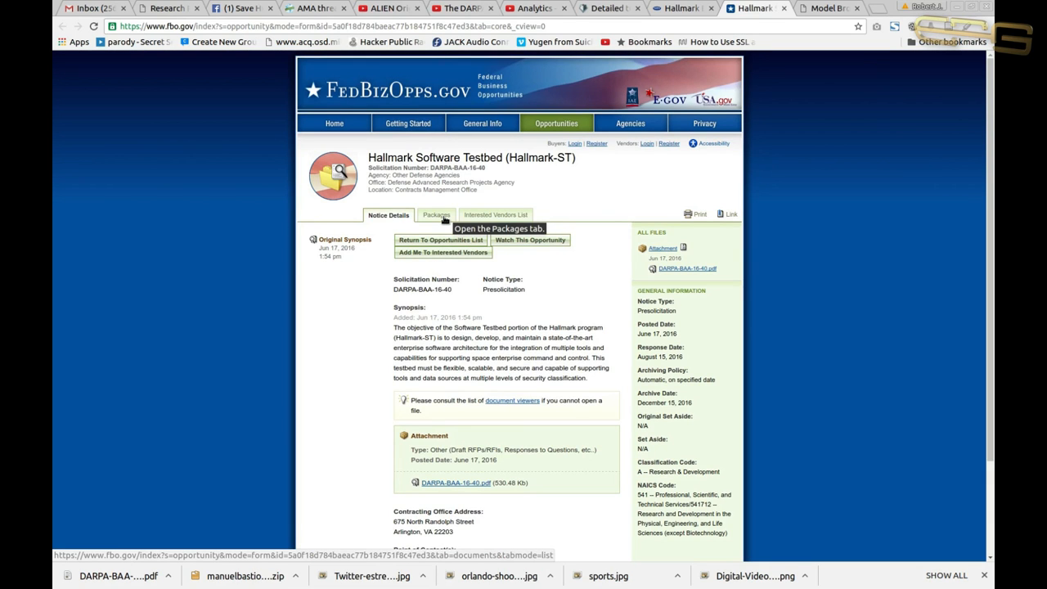
mouse_move(485, 198)
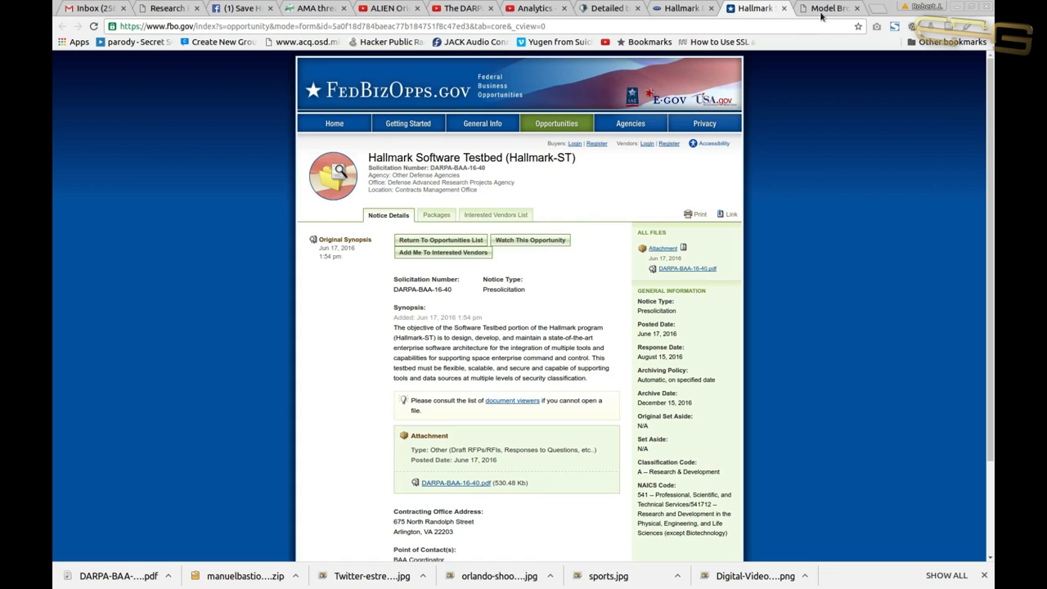
mouse_move(829, 8)
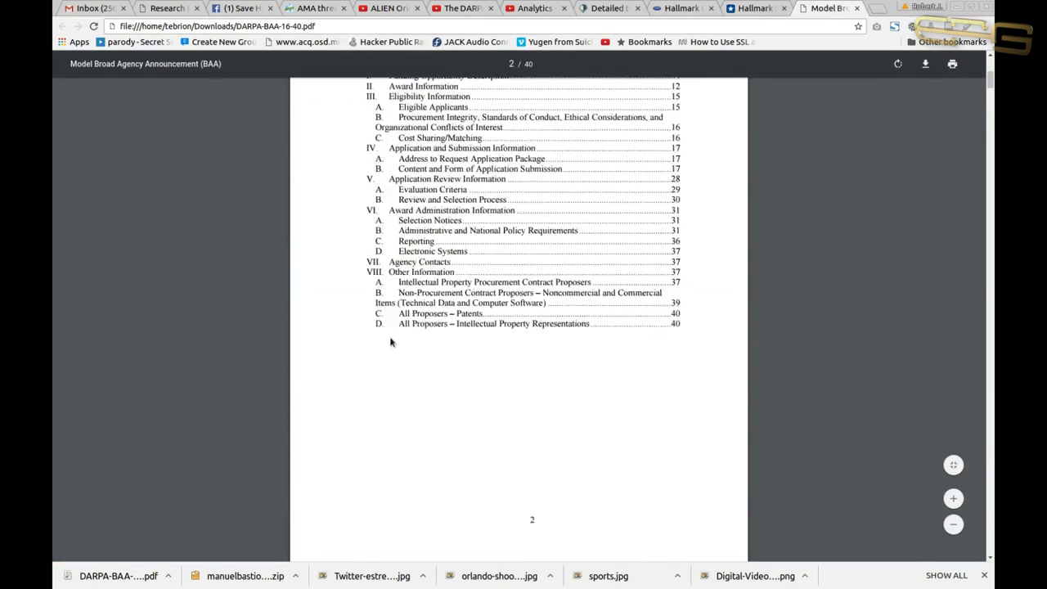
Scroll the DARPA-BAA-16-40 PDF from its cover down to page 4.
scroll("up", 3)
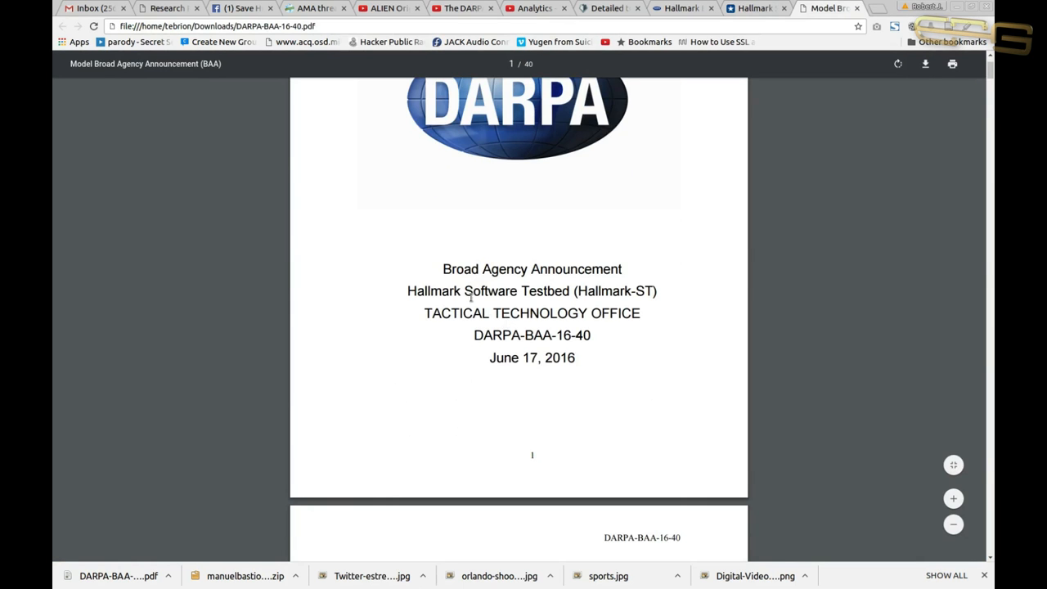
scroll("down", 3)
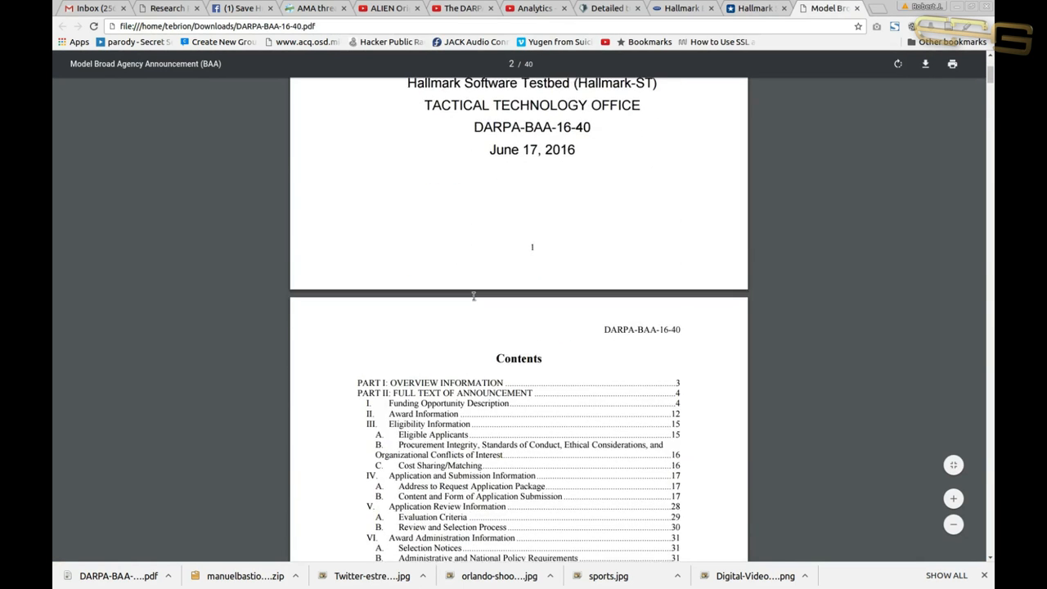
scroll("down", 3)
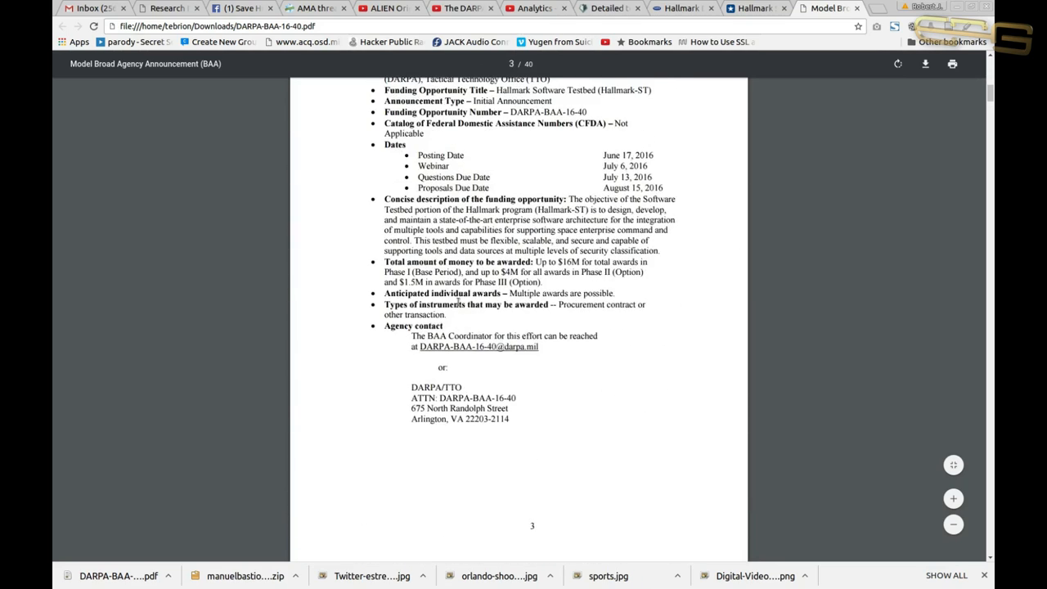
scroll("down", 3)
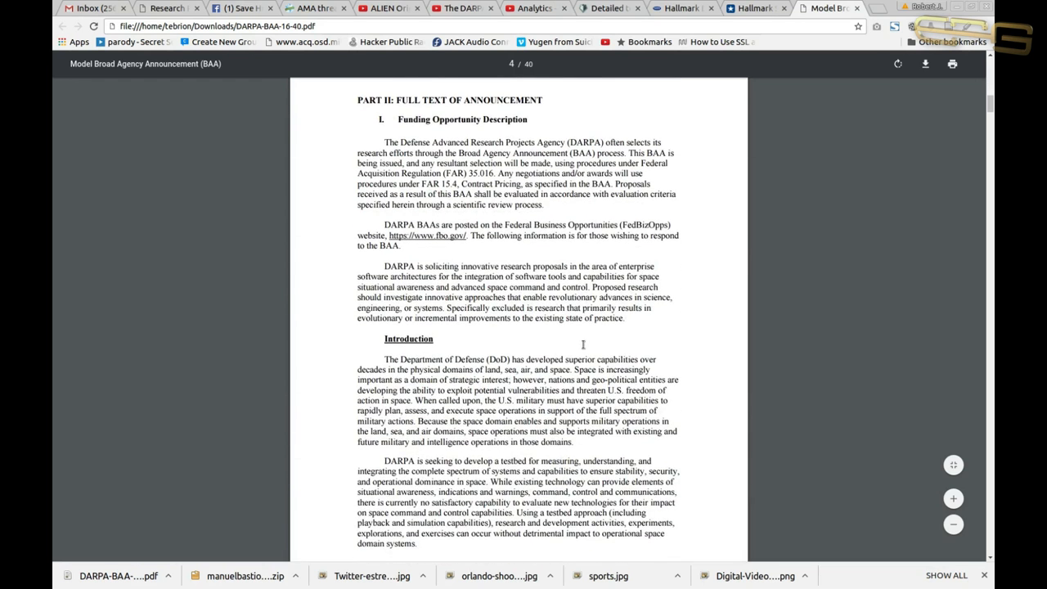
scroll("down", 3)
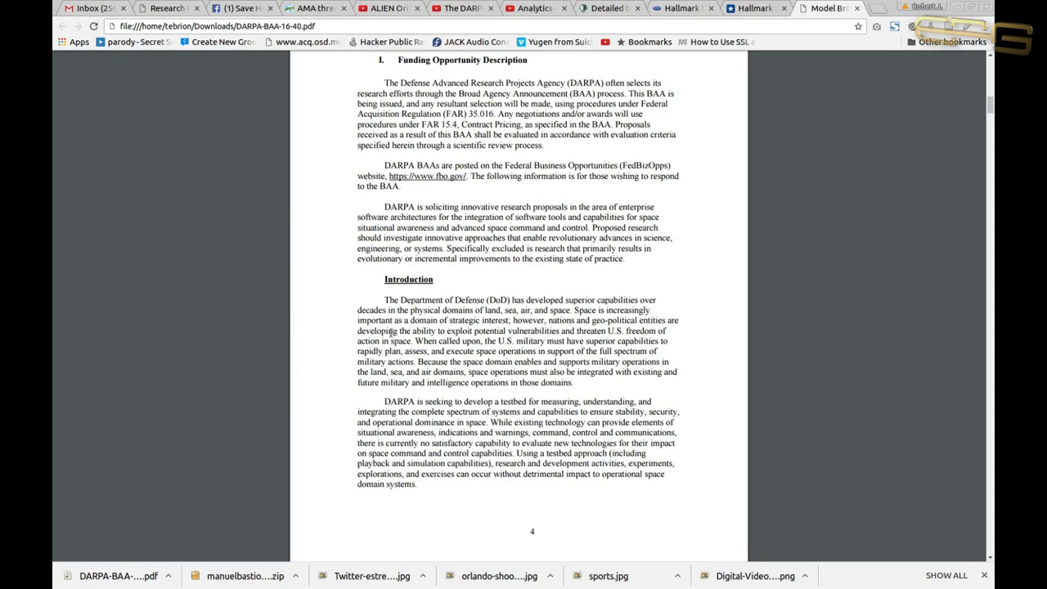
mouse_move(499, 327)
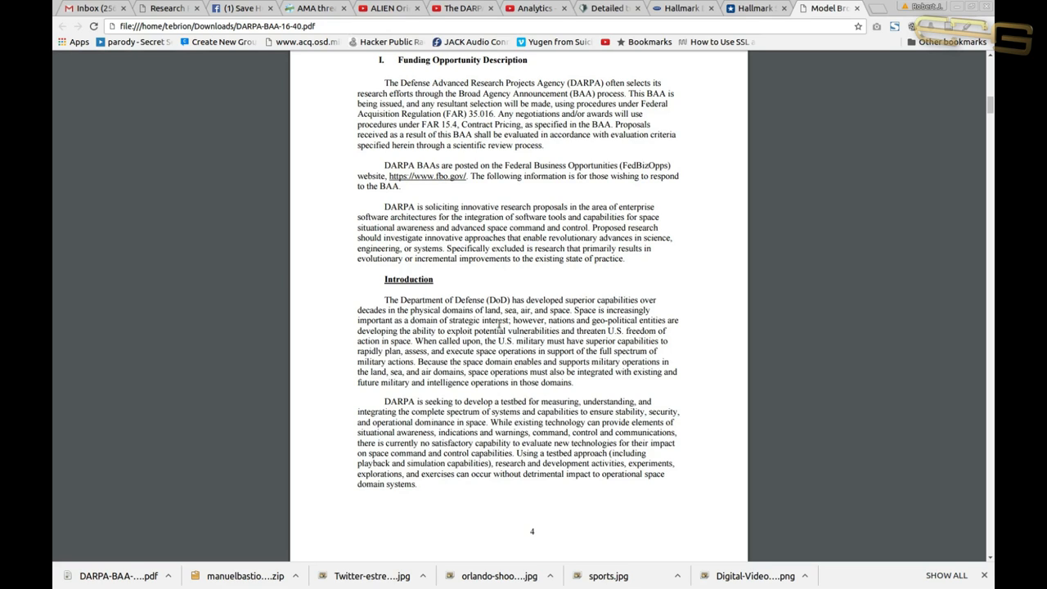
double_click(459, 320)
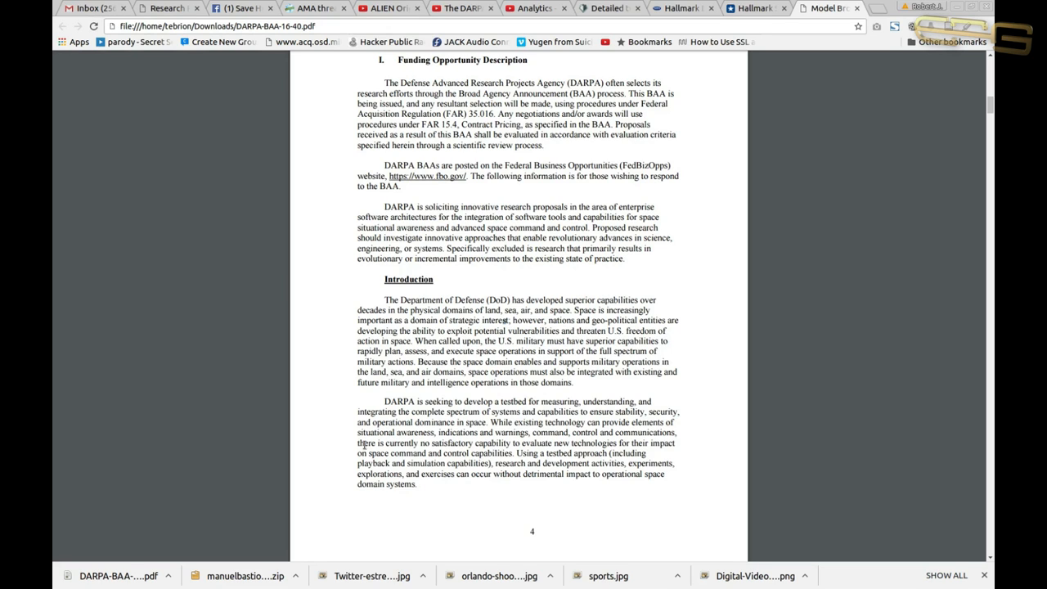
Scroll the PDF to page 5, where 'Figure 1: Overall Hallmark Effort' appears.
scroll("down", 3)
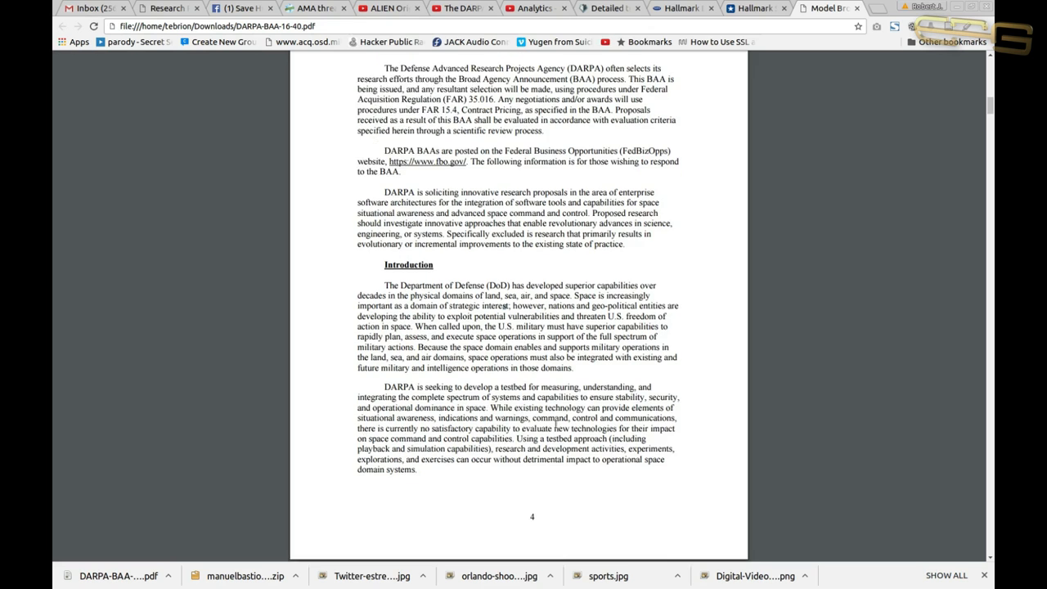
scroll("down", 3)
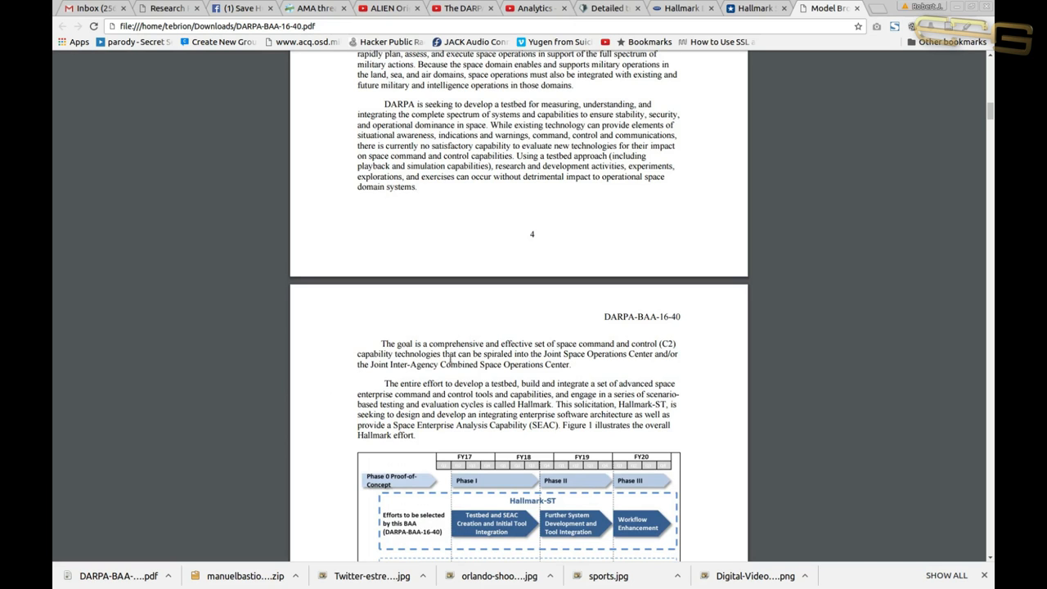
scroll("down", 3)
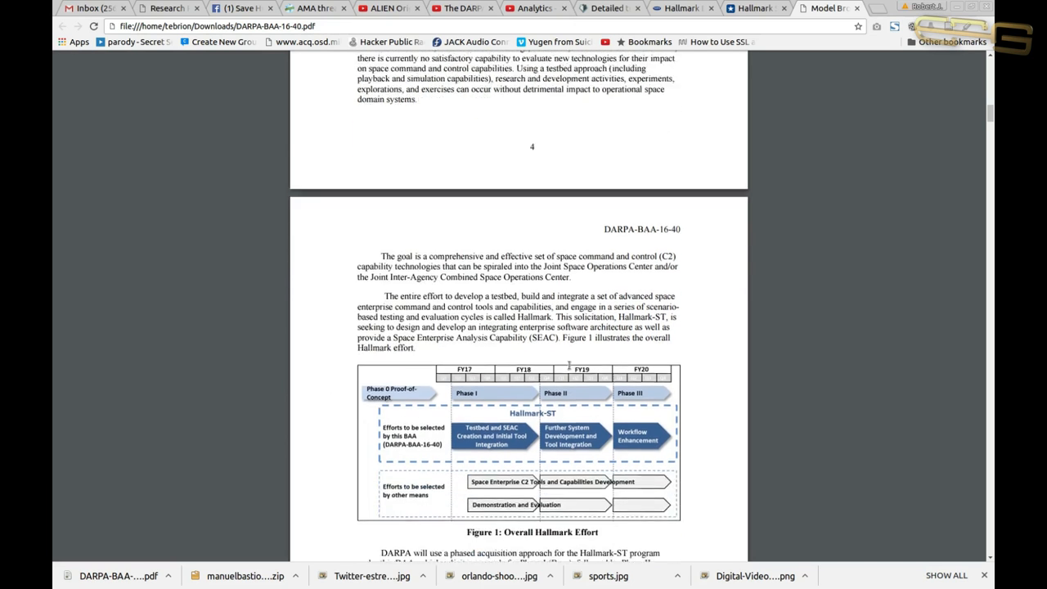
scroll("down", 3)
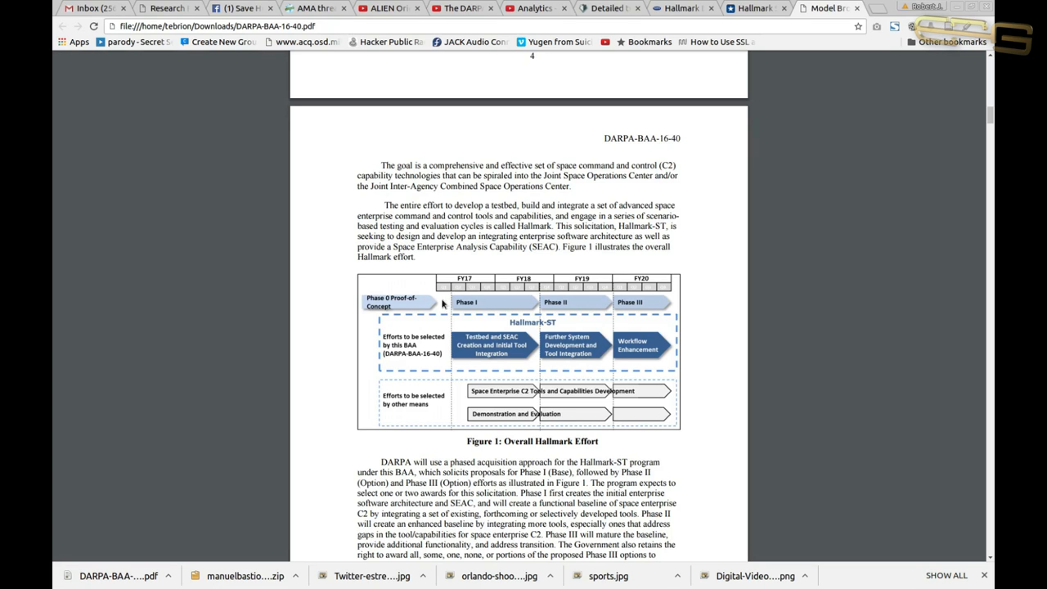
scroll("down", 3)
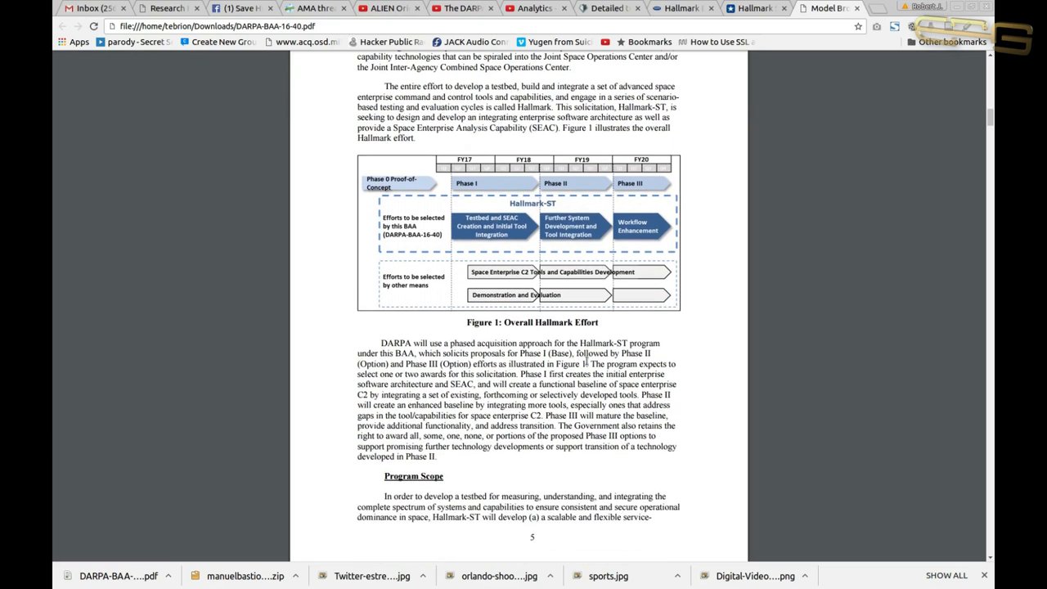
mouse_move(495, 295)
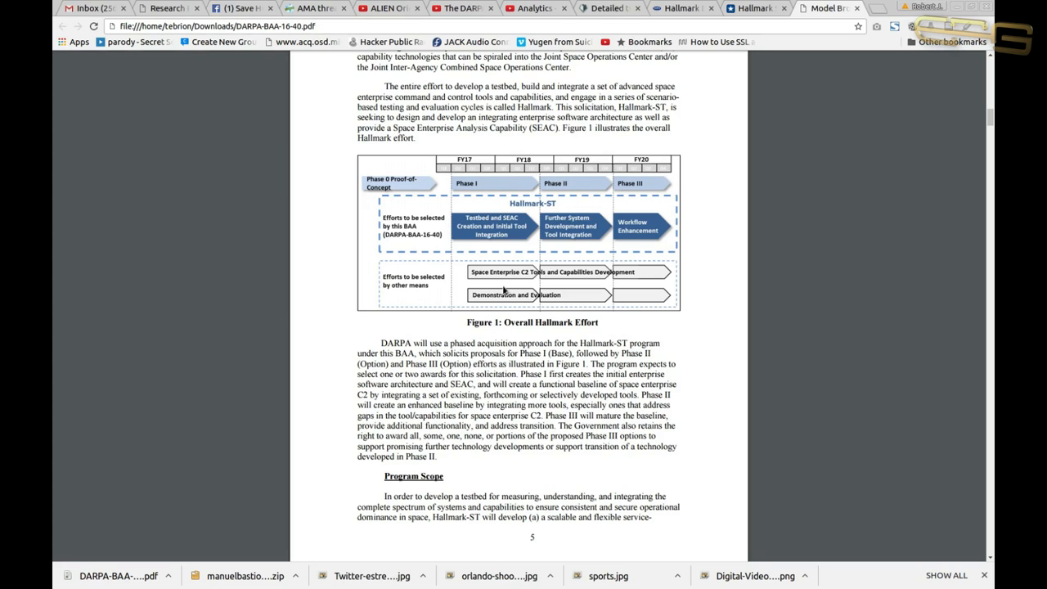
mouse_move(505, 291)
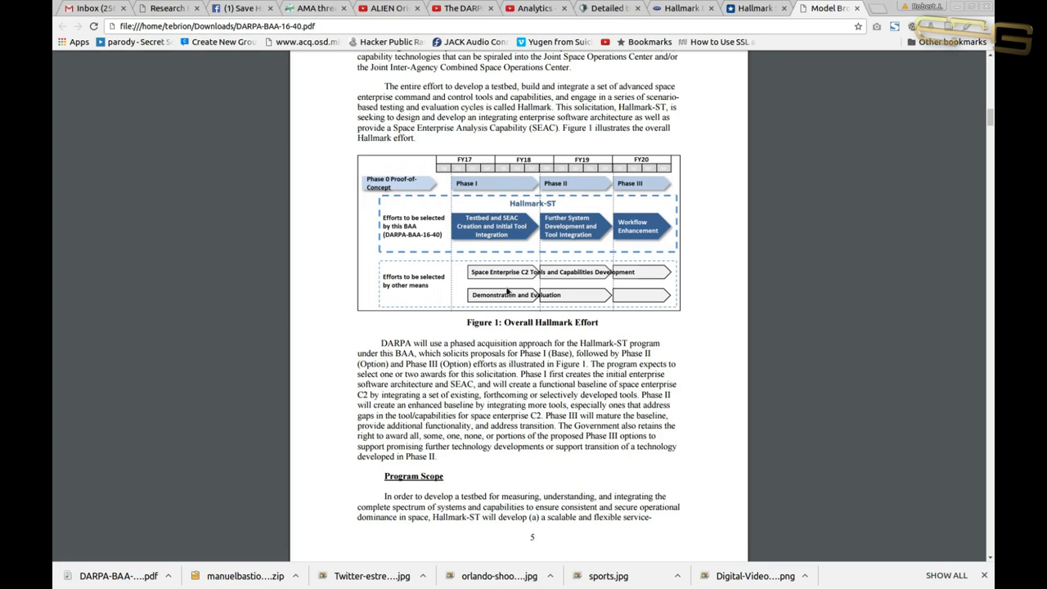